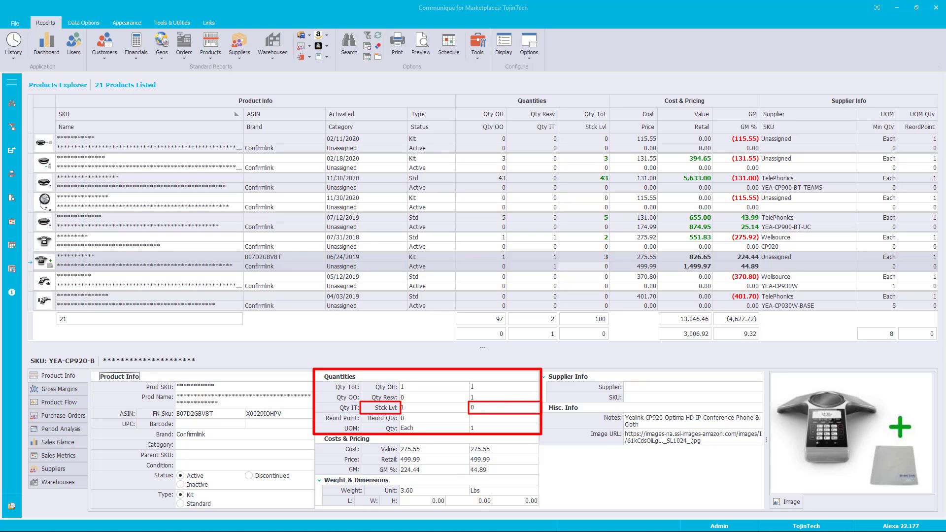
click(502, 418)
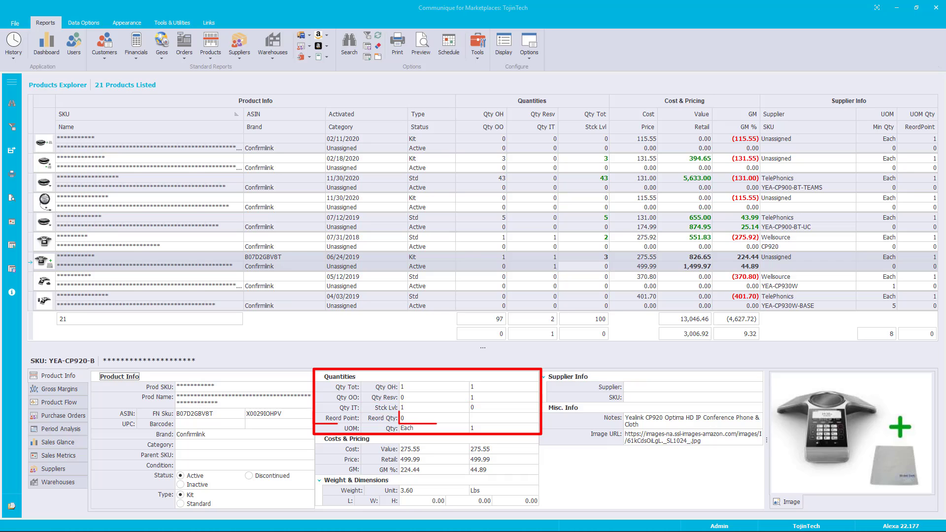